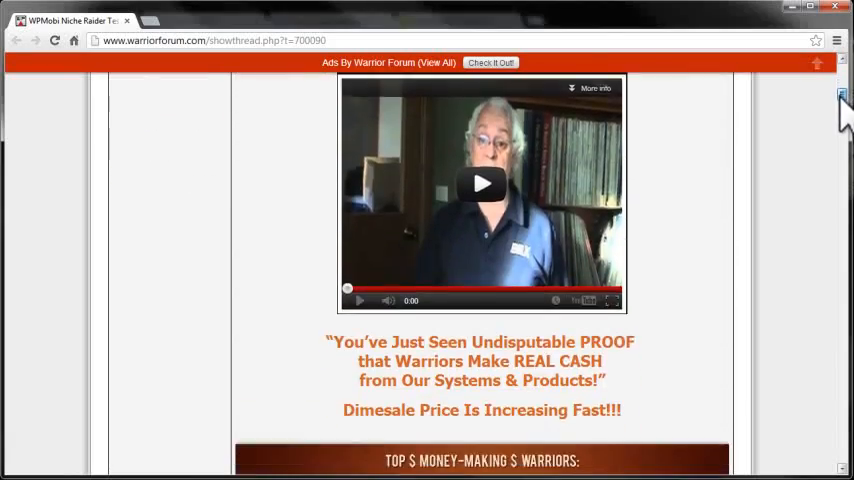
Scroll through the WPMobi Niche Raider sales post down to its Buy Now $0.50 offer.
{"action": "scroll", "scroll_direction": "up", "scroll_amount": 3}
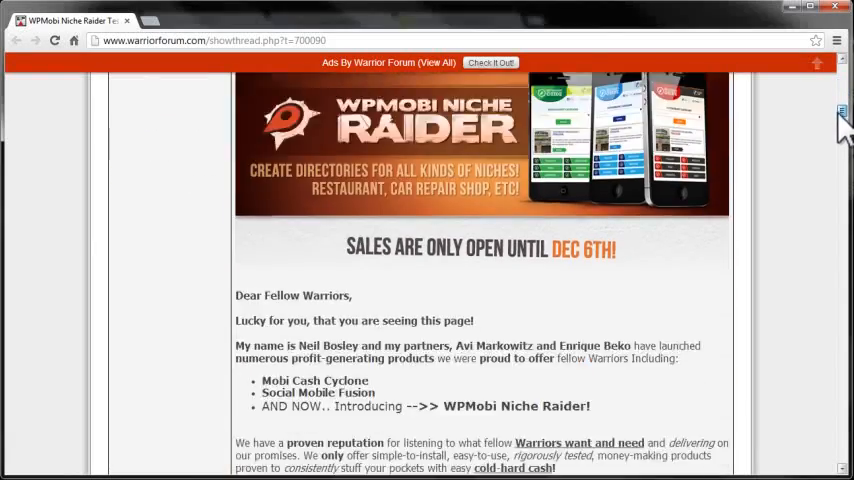
{"action": "scroll", "scroll_direction": "down", "scroll_amount": 3}
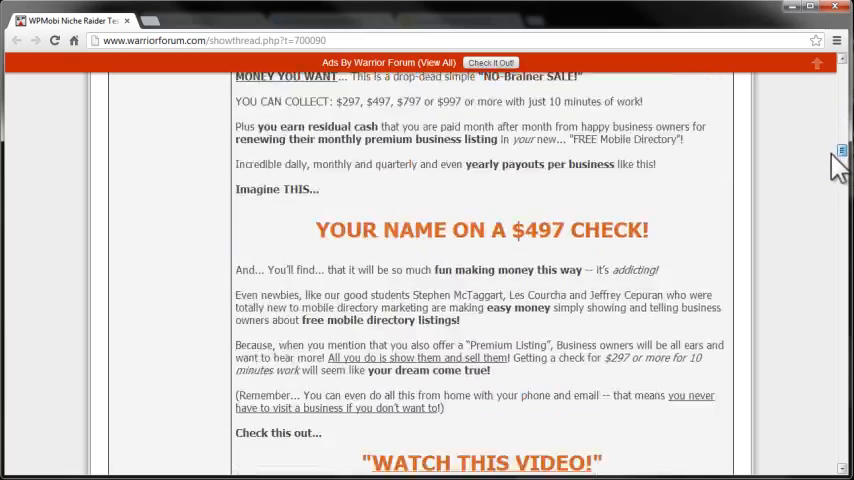
{"action": "scroll", "scroll_direction": "down", "scroll_amount": 3}
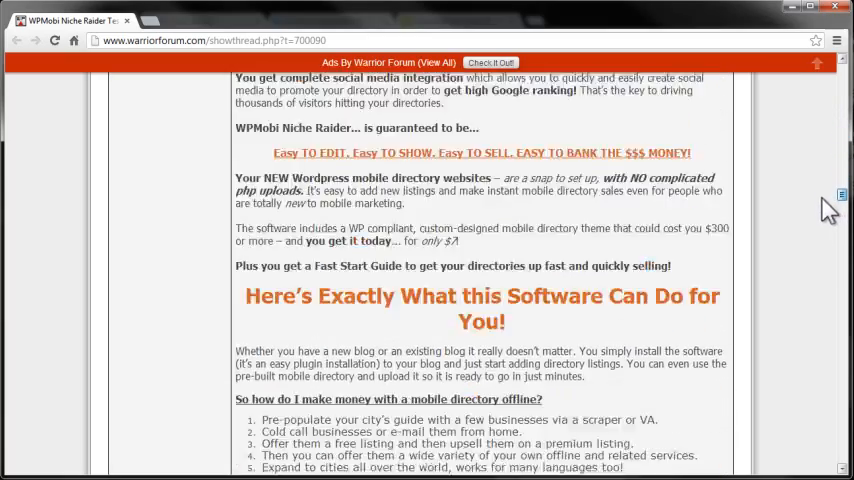
{"action": "scroll", "scroll_direction": "down", "scroll_amount": 3}
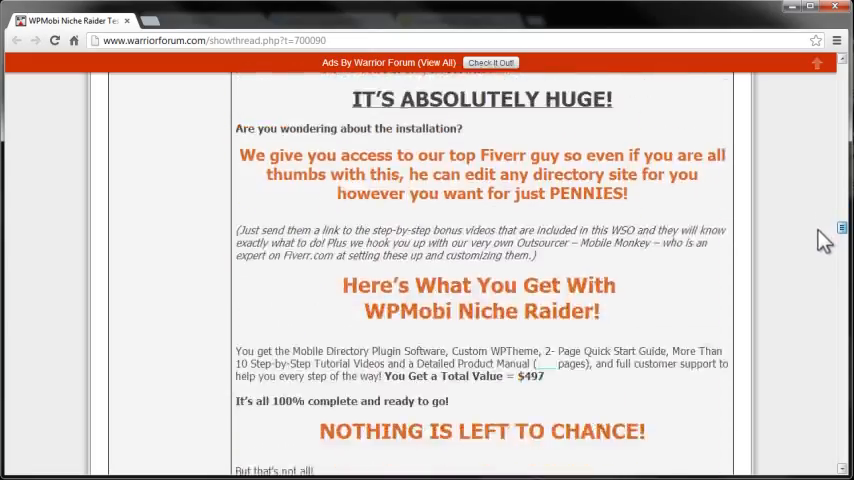
{"action": "scroll", "scroll_direction": "down", "scroll_amount": 3}
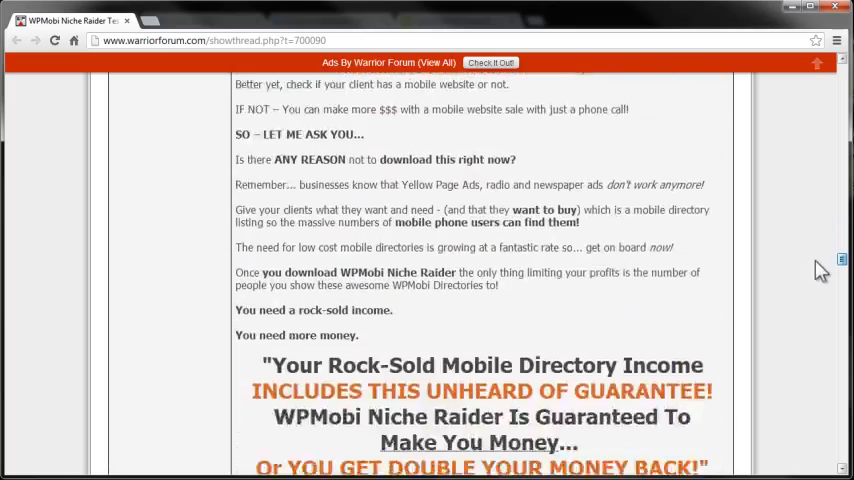
{"action": "scroll", "scroll_direction": "down", "scroll_amount": 3}
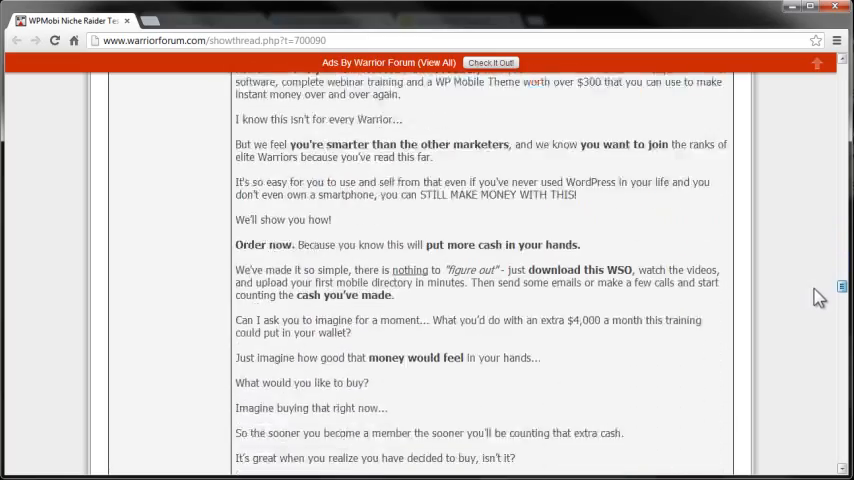
{"action": "scroll", "scroll_direction": "down", "scroll_amount": 3}
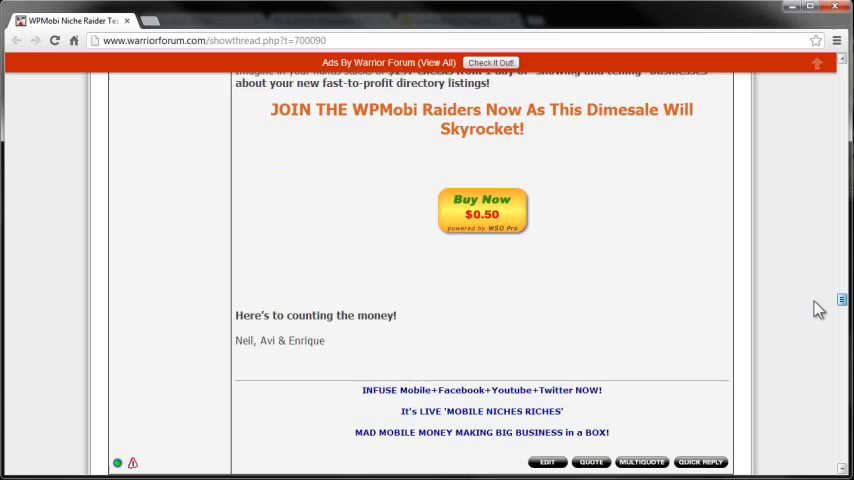
{"action": "scroll", "scroll_direction": "up", "scroll_amount": 3}
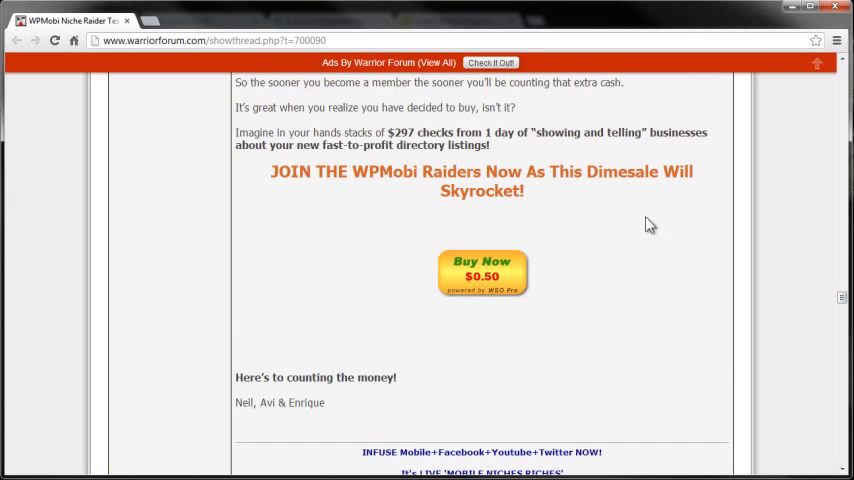
Buy WPMobi Niche Raider for $0.50, logging into PayPal and paying from the balance.
{"action": "left_click", "coordinate": [482, 272]}
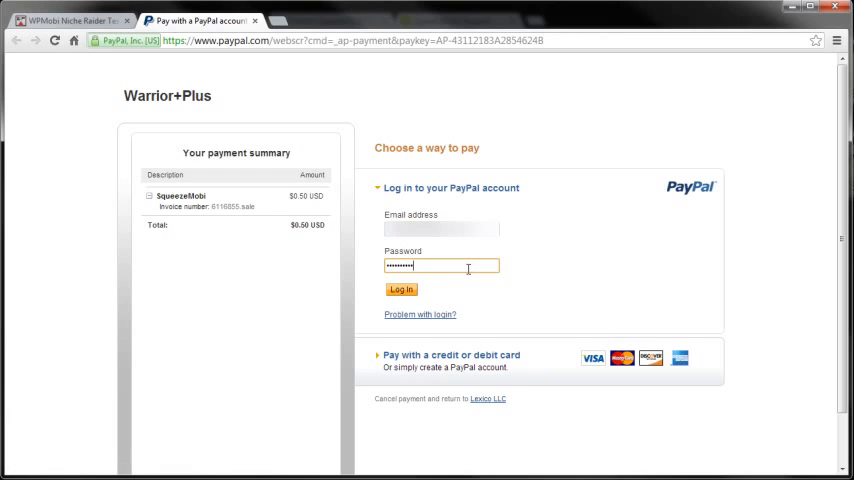
{"action": "left_click", "coordinate": [400, 290]}
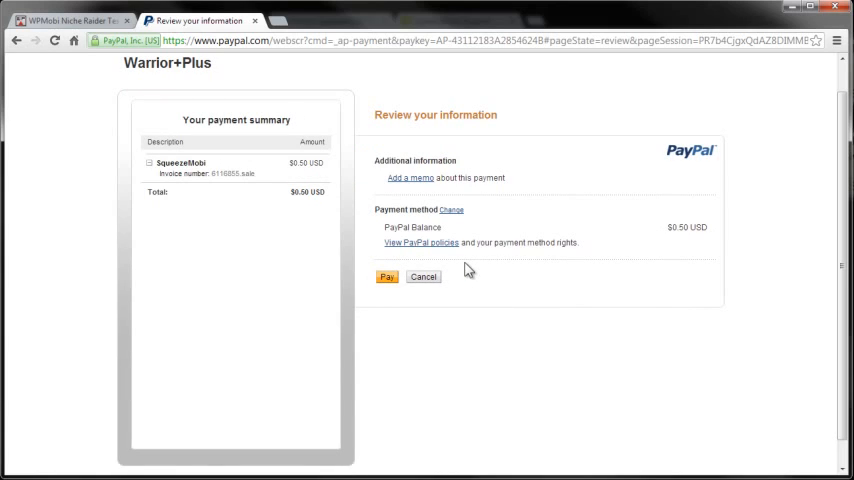
{"action": "mouse_move", "coordinate": [588, 256]}
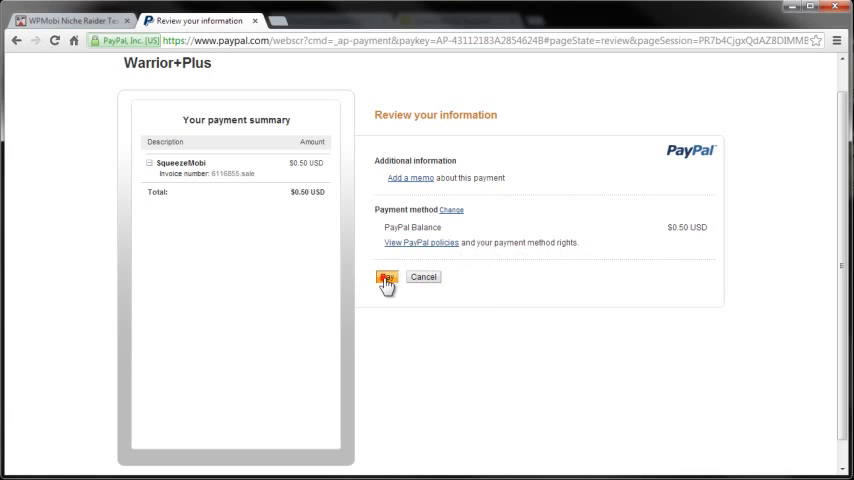
{"action": "left_click", "coordinate": [386, 276]}
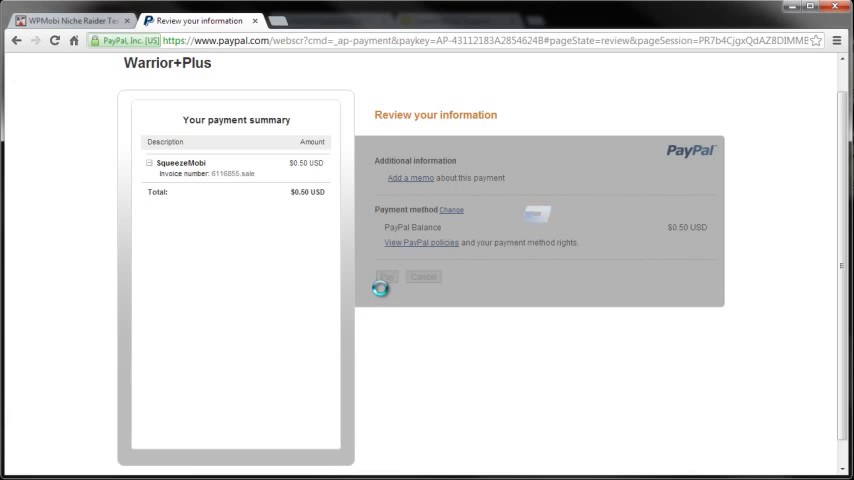
{"action": "left_click", "coordinate": [386, 276]}
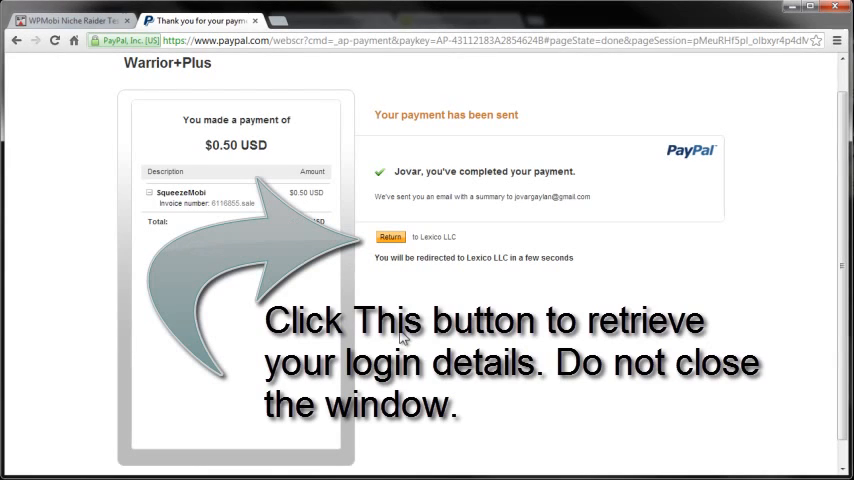
{"action": "mouse_move", "coordinate": [420, 196]}
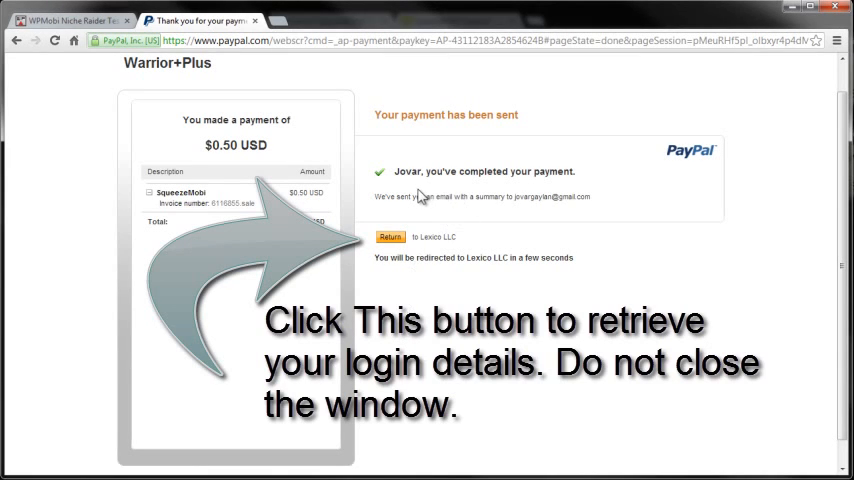
Return from the PayPal confirmation to the seller's Warrior+Plus thank-you page.
{"action": "left_click", "coordinate": [390, 236]}
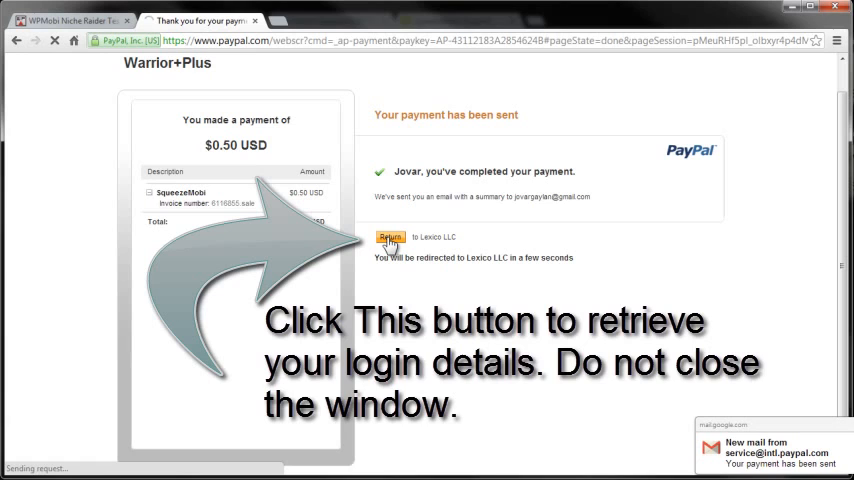
{"action": "left_click", "coordinate": [390, 236]}
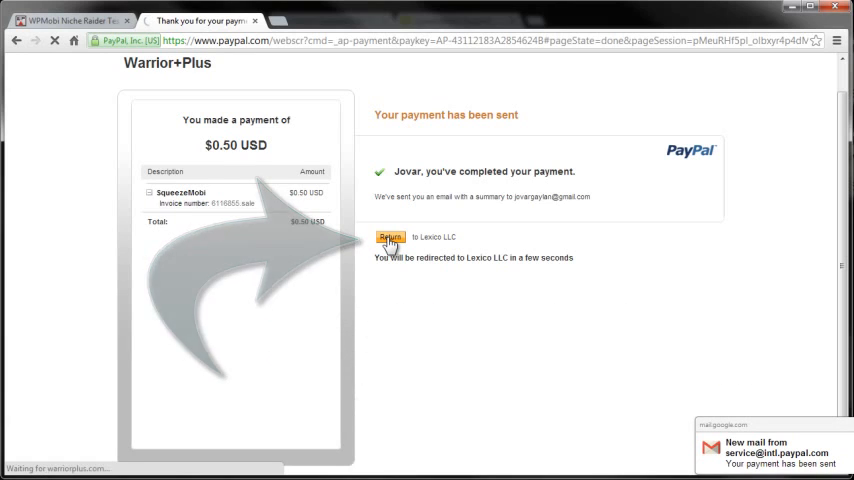
{"action": "left_click", "coordinate": [390, 236]}
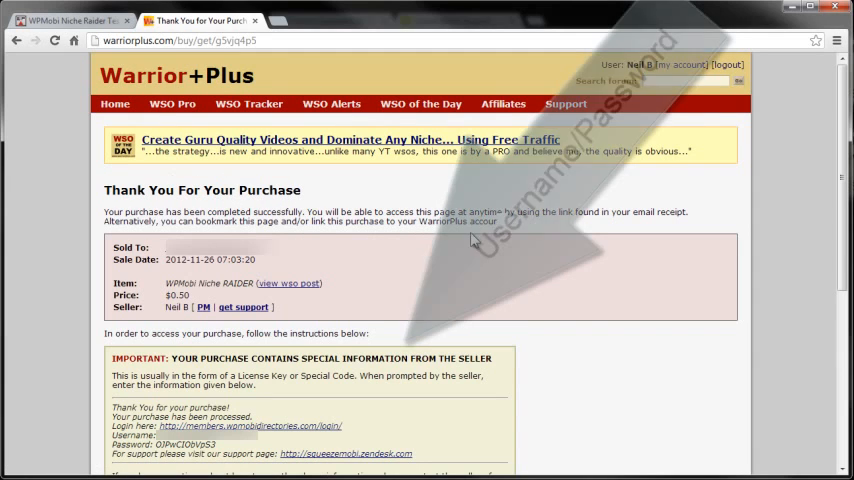
Select the member password in the thank-you page's important login instructions.
{"action": "scroll", "scroll_direction": "down", "scroll_amount": 3}
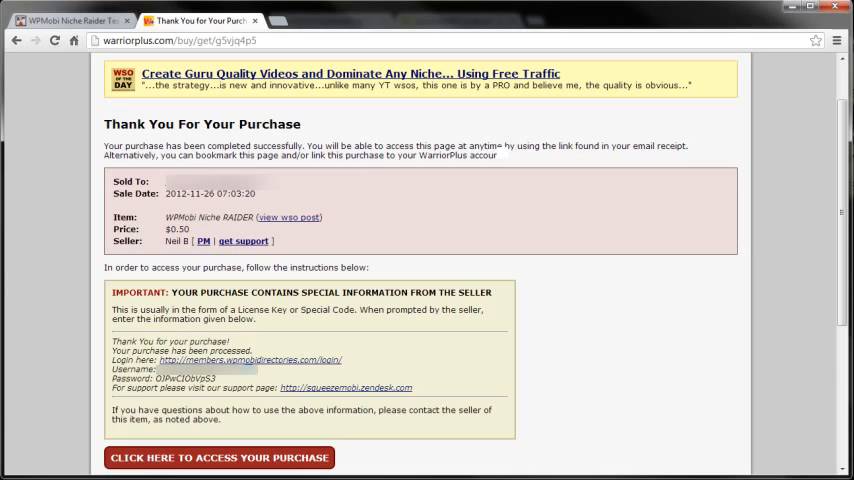
{"action": "double_click", "coordinate": [184, 378]}
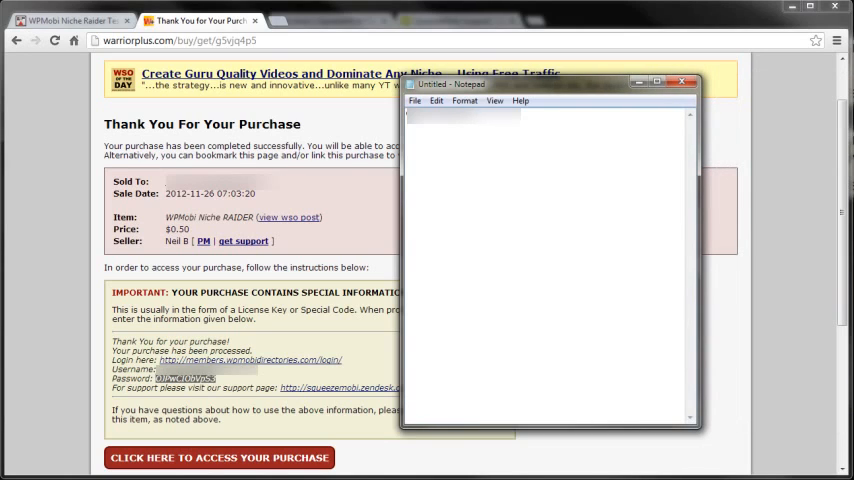
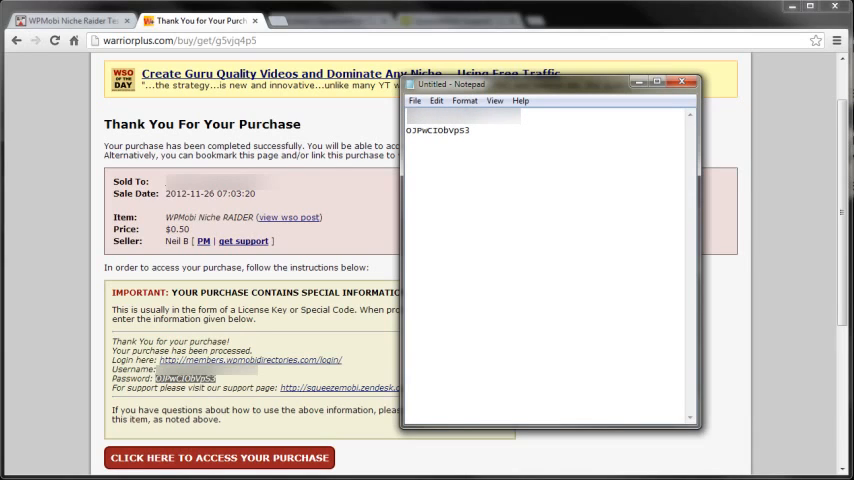
{"action": "left_click", "coordinate": [688, 80]}
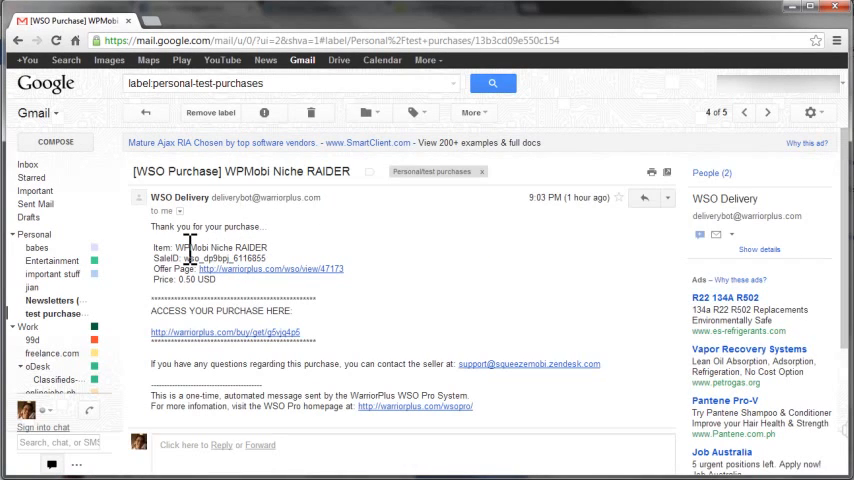
{"action": "mouse_move", "coordinate": [340, 324]}
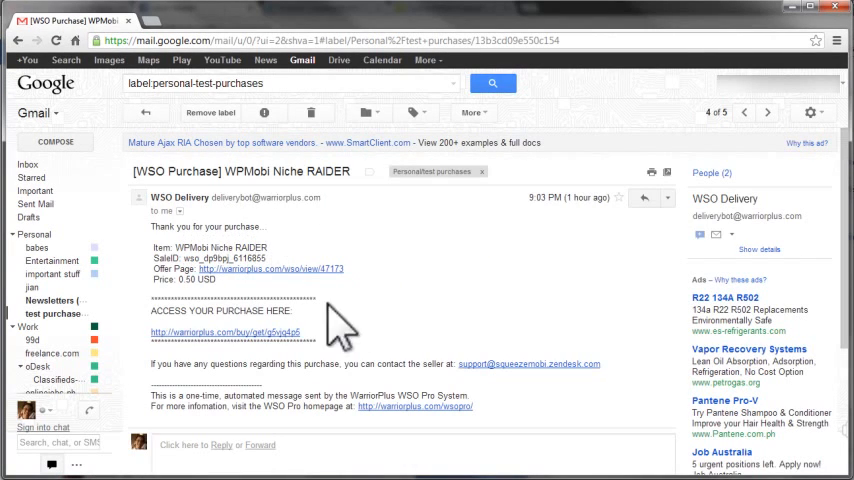
{"action": "mouse_move", "coordinate": [280, 344]}
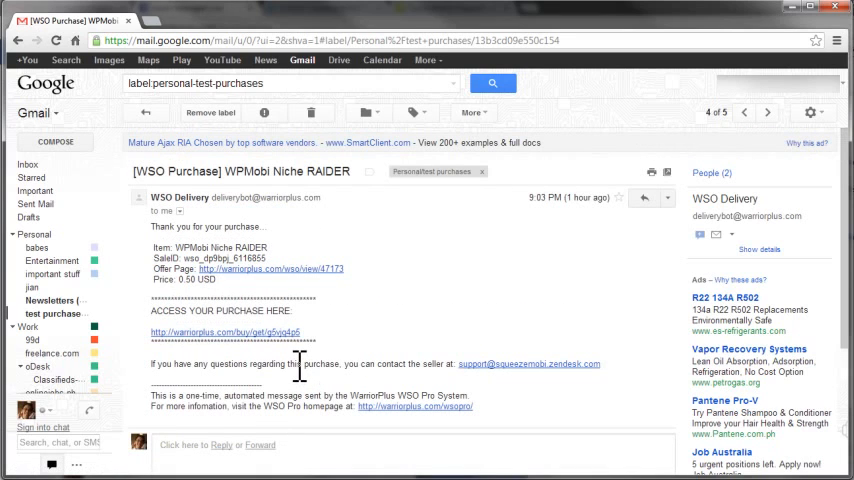
{"action": "mouse_move", "coordinate": [270, 290]}
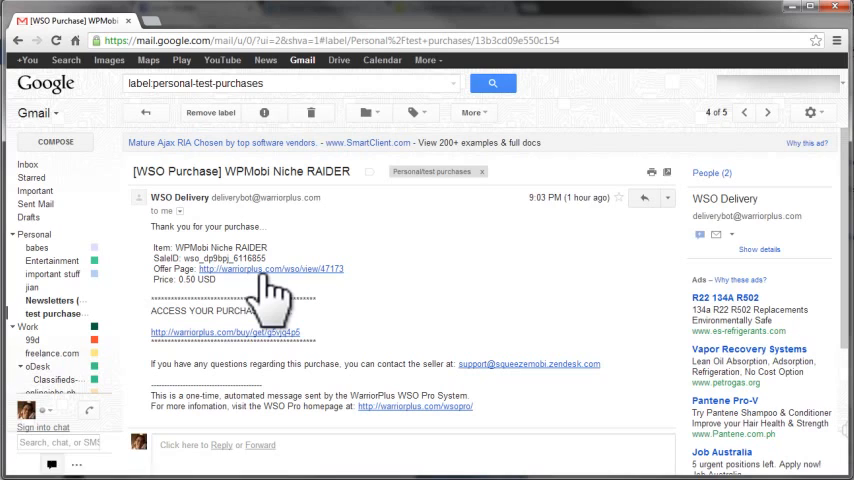
{"action": "mouse_move", "coordinate": [210, 344]}
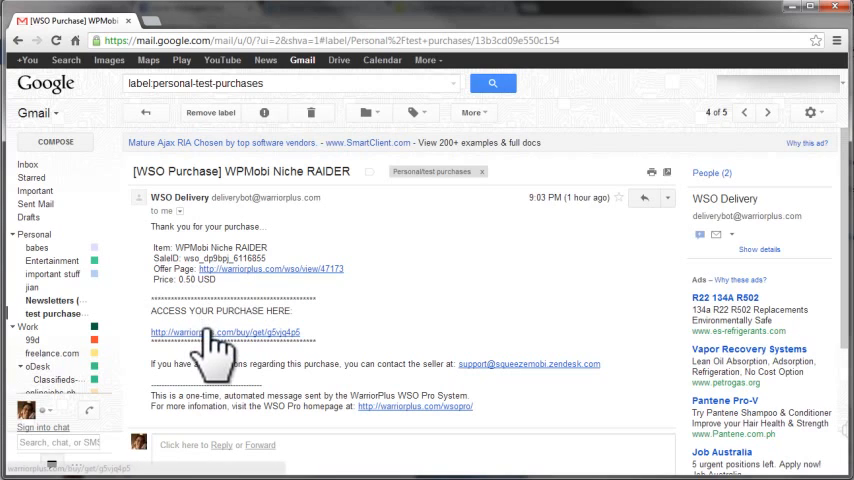
Follow the access link in the WSO purchase email back to the thank-you page.
{"action": "left_click", "coordinate": [204, 332]}
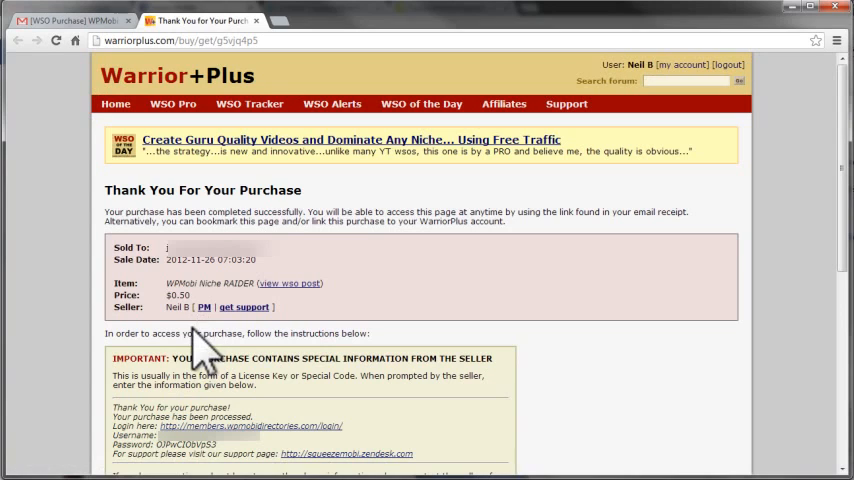
{"action": "mouse_move", "coordinate": [200, 40]}
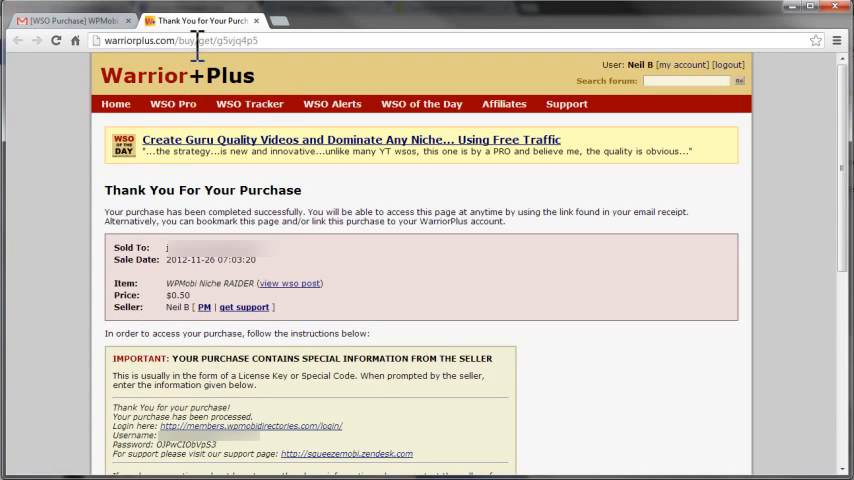
Select the member password again and proceed to access the purchased product.
{"action": "scroll", "scroll_direction": "down", "scroll_amount": 3}
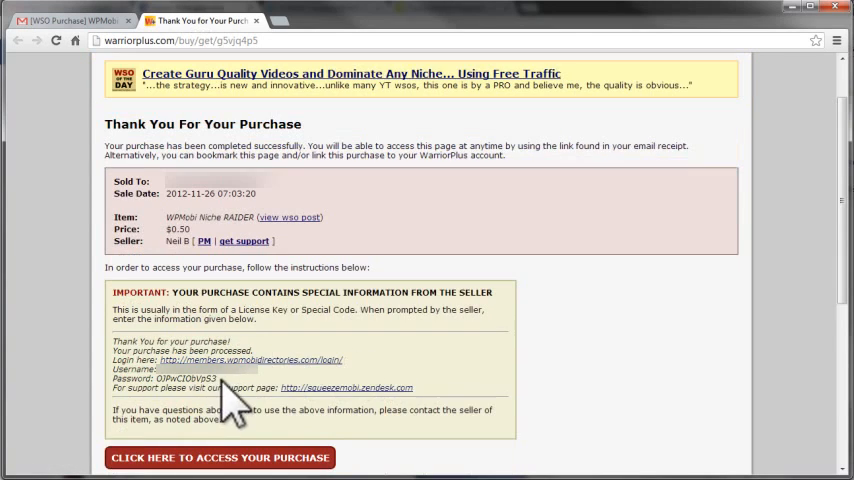
{"action": "double_click", "coordinate": [186, 380]}
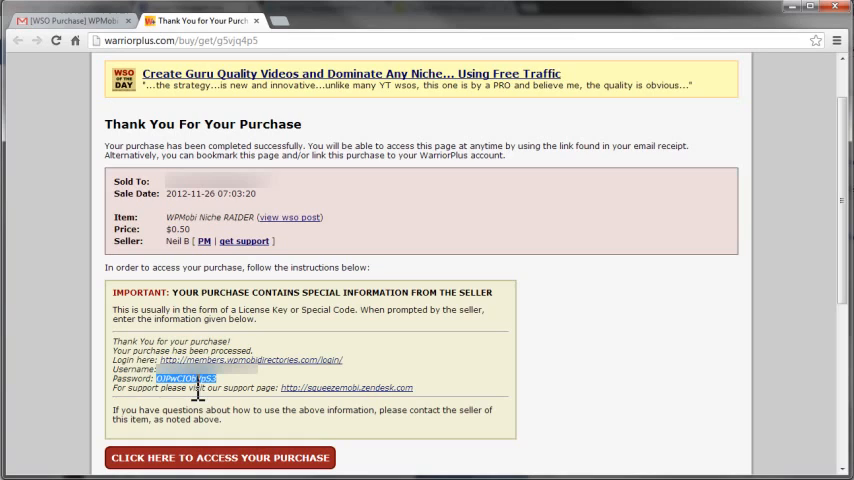
{"action": "mouse_move", "coordinate": [280, 468]}
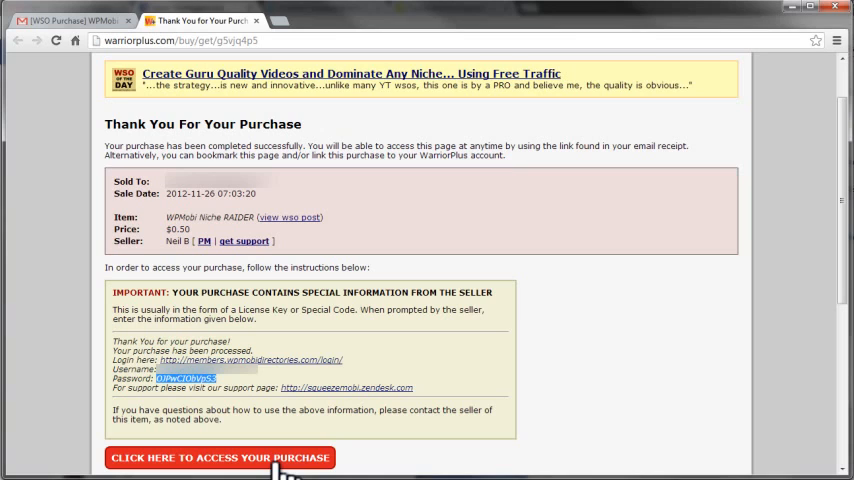
{"action": "left_click", "coordinate": [220, 456]}
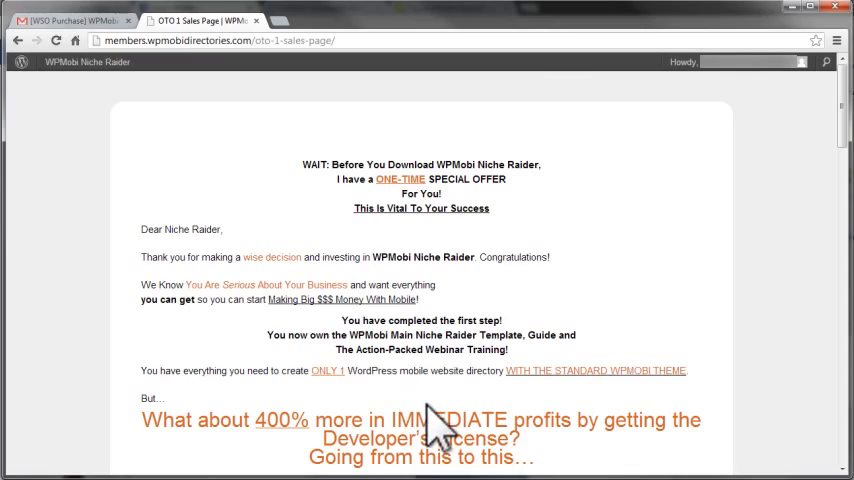
Read the Developer's License OTO page and start its $0.50 purchase via PayPal.
{"action": "scroll", "scroll_direction": "down", "scroll_amount": 3}
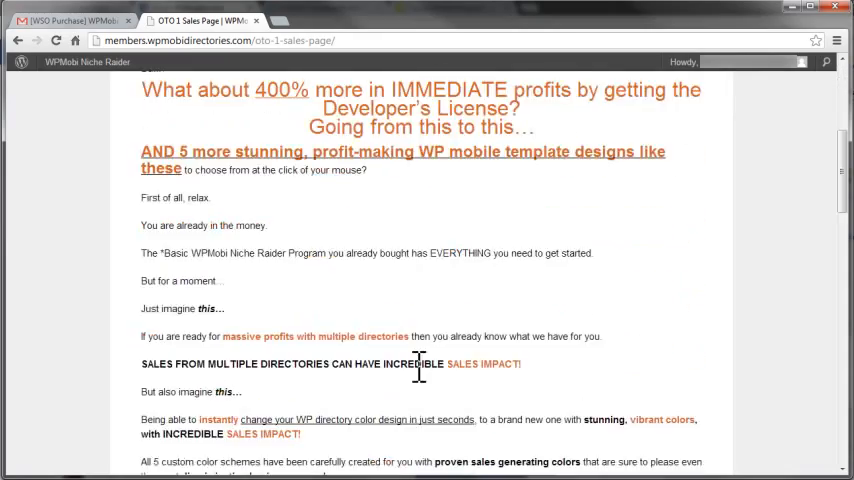
{"action": "scroll", "scroll_direction": "down", "scroll_amount": 3}
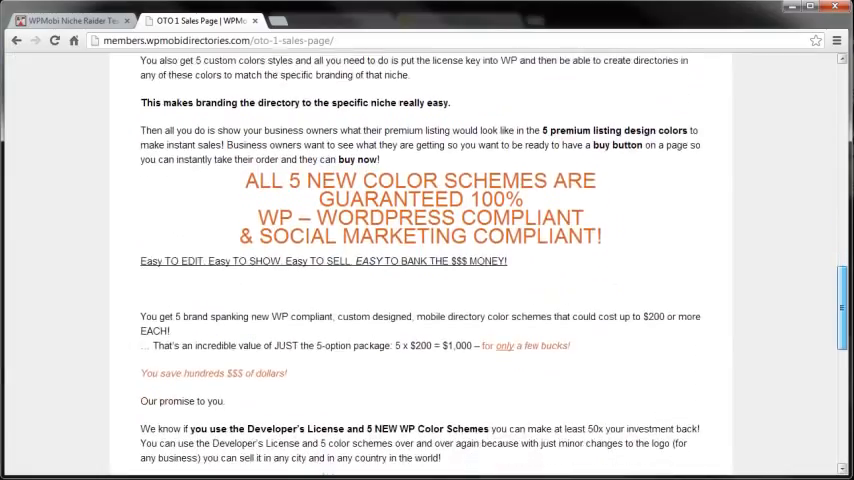
{"action": "scroll", "scroll_direction": "down", "scroll_amount": 3}
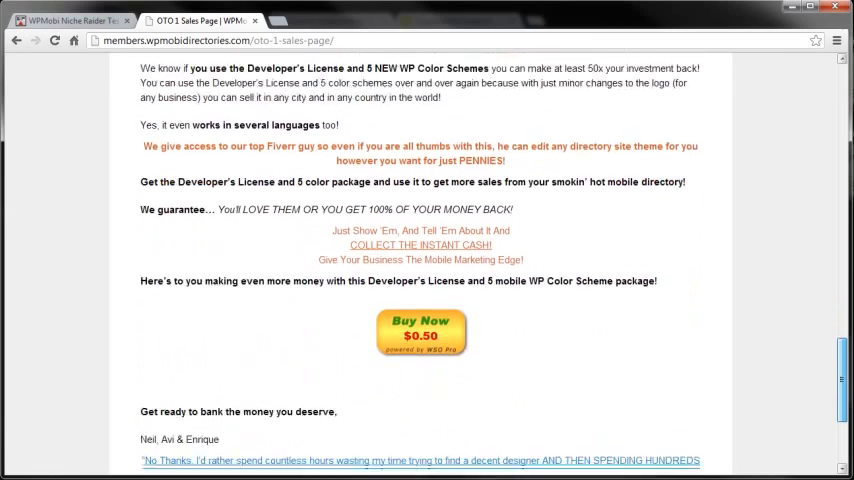
{"action": "scroll", "scroll_direction": "down", "scroll_amount": 3}
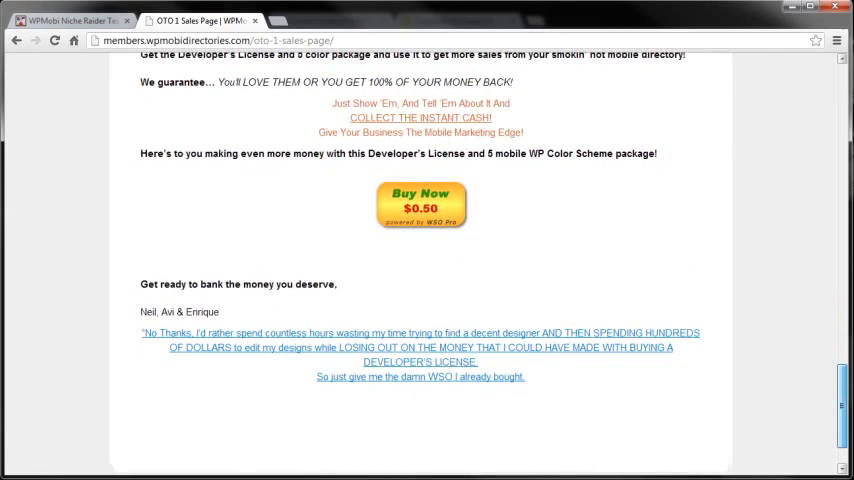
{"action": "scroll", "scroll_direction": "up", "scroll_amount": 3}
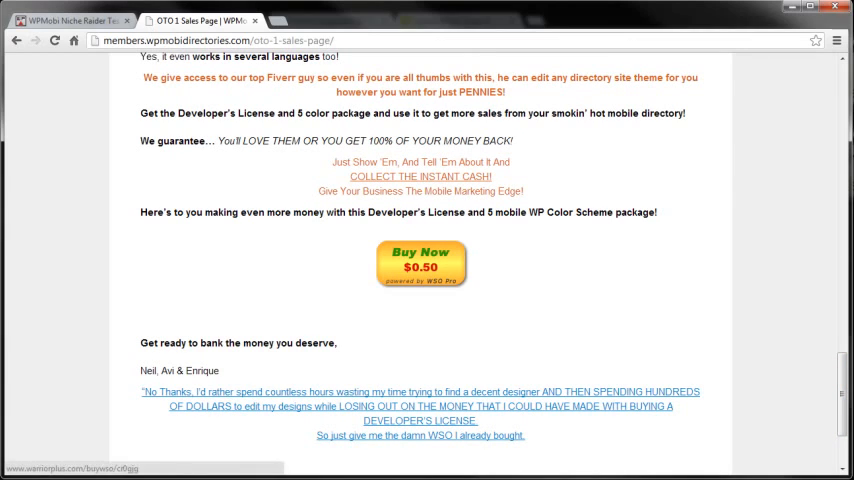
{"action": "left_click", "coordinate": [420, 264]}
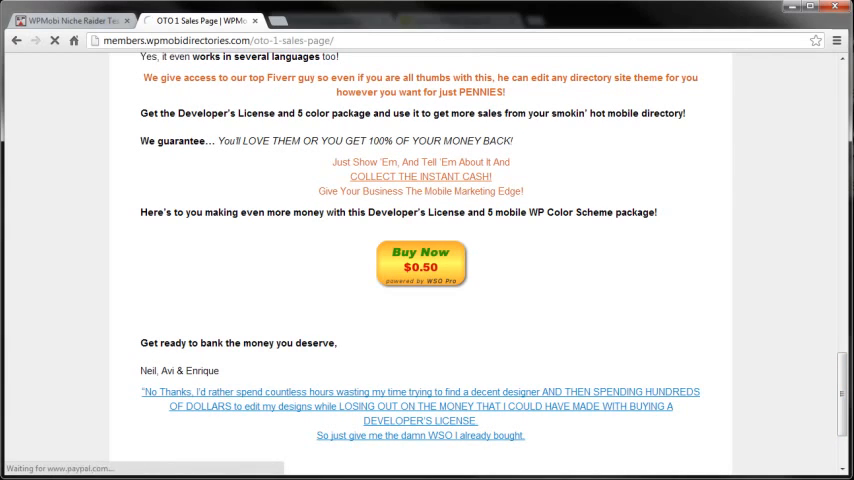
{"action": "left_click", "coordinate": [420, 264]}
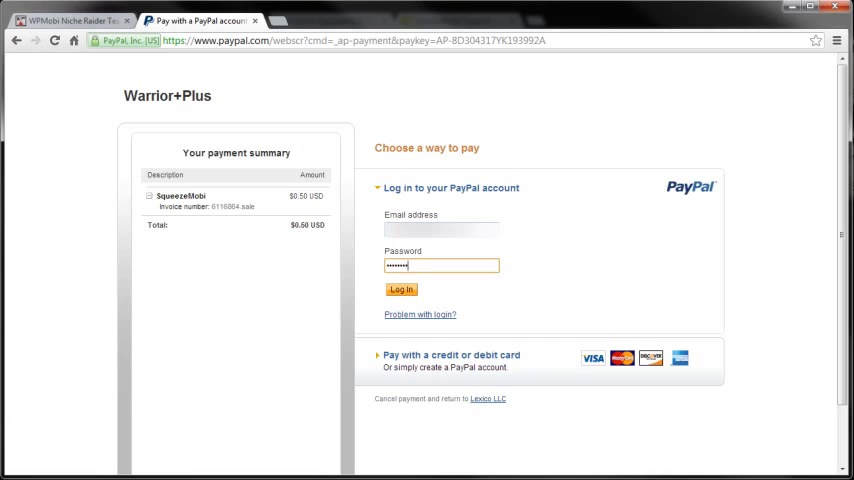
Sign into PayPal, pay the $0.50 upsell from the balance, and return to the seller.
{"action": "type", "text": "•"}
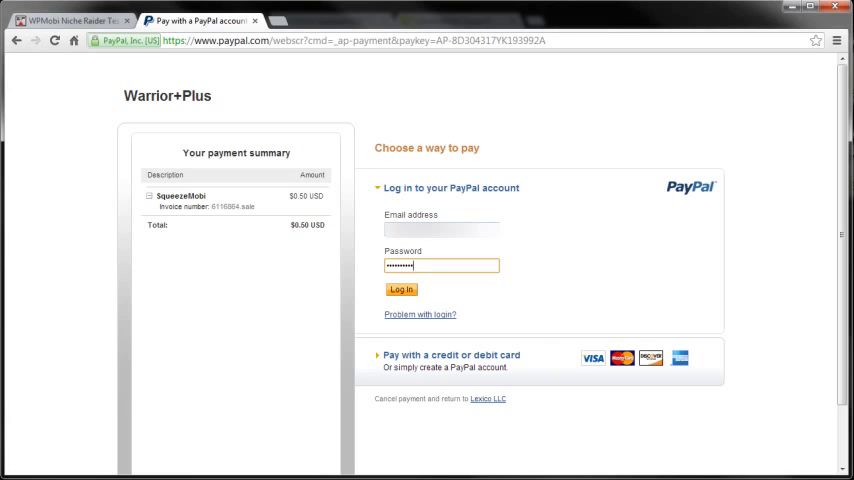
{"action": "left_click", "coordinate": [400, 288]}
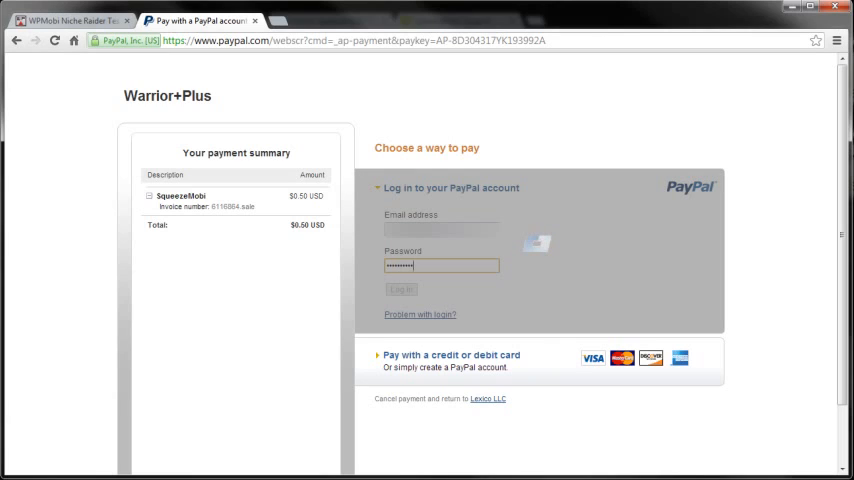
{"action": "left_click", "coordinate": [400, 290]}
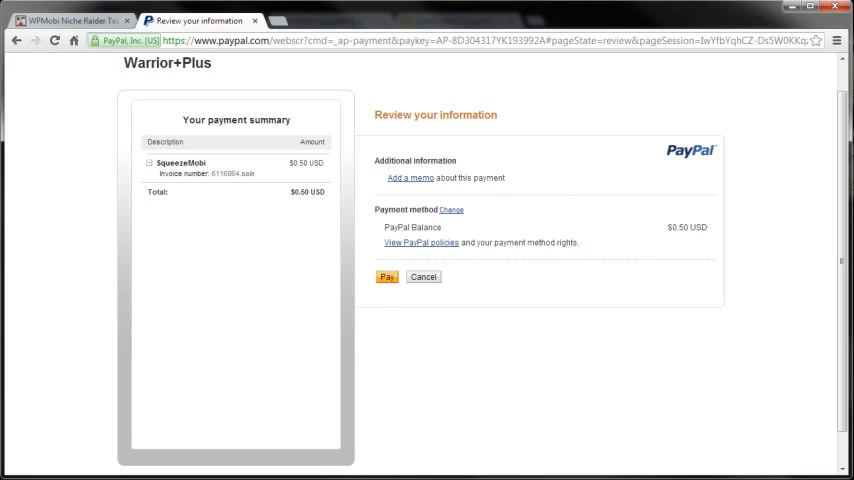
{"action": "left_click", "coordinate": [386, 276]}
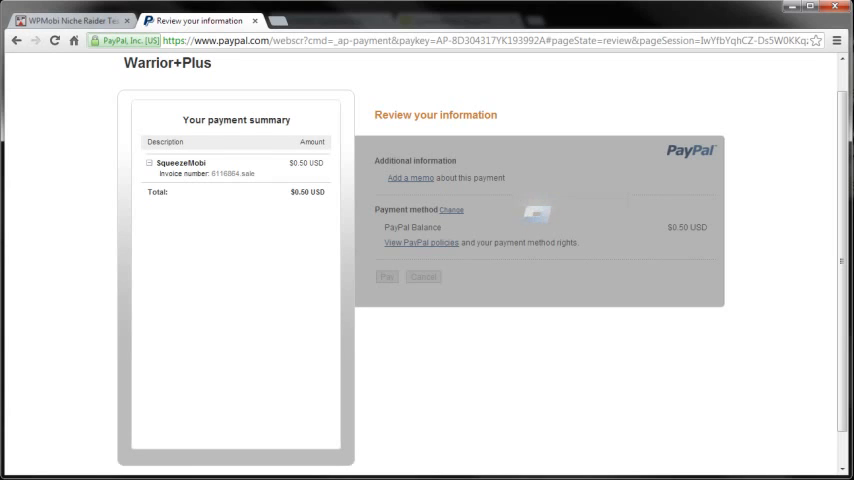
{"action": "left_click", "coordinate": [386, 276]}
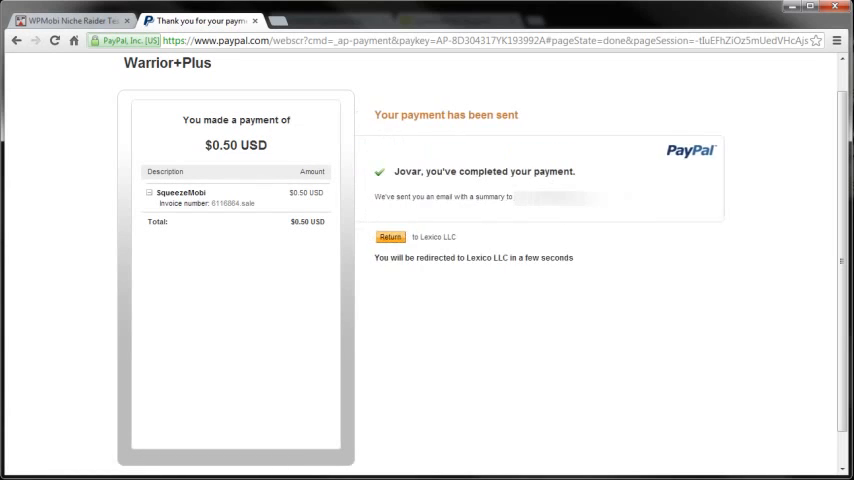
{"action": "left_click", "coordinate": [390, 236]}
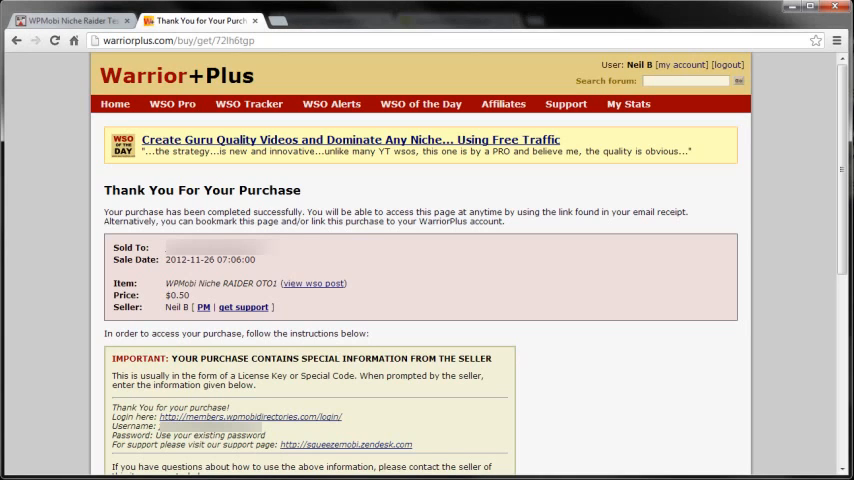
Review the OTO1 login details and switch to the saved password note in Notepad.
{"action": "scroll", "scroll_direction": "down", "scroll_amount": 3}
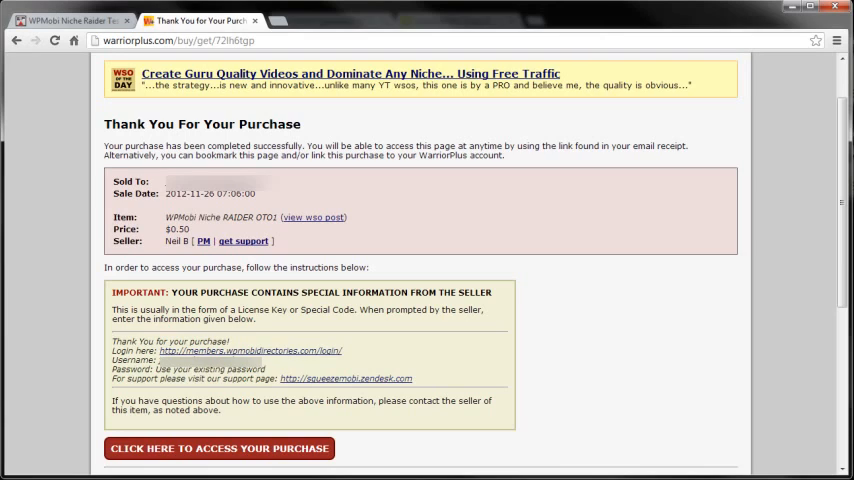
{"action": "double_click", "coordinate": [210, 368]}
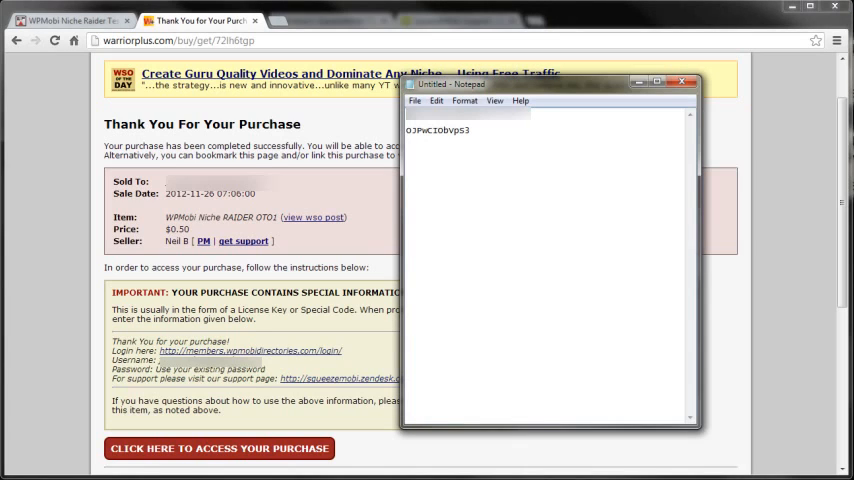
{"action": "left_click", "coordinate": [684, 82]}
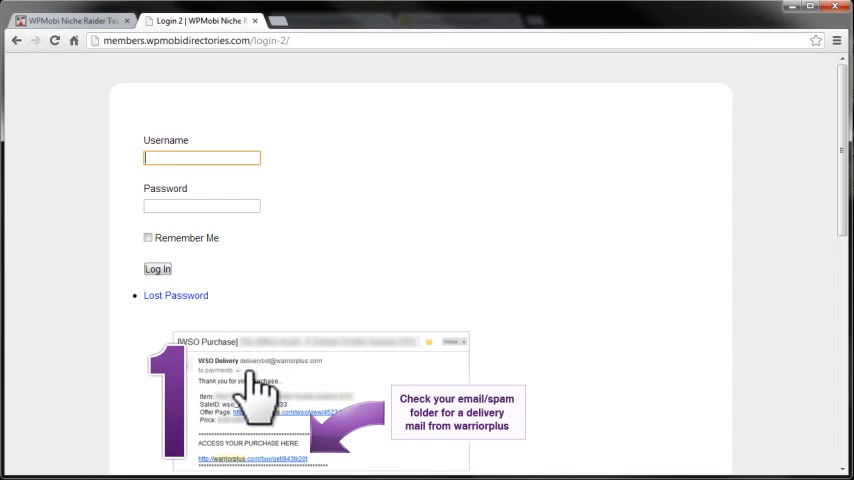
Log in to the members area with the purchase username and password, Remember Me ticked.
{"action": "left_click", "coordinate": [202, 158]}
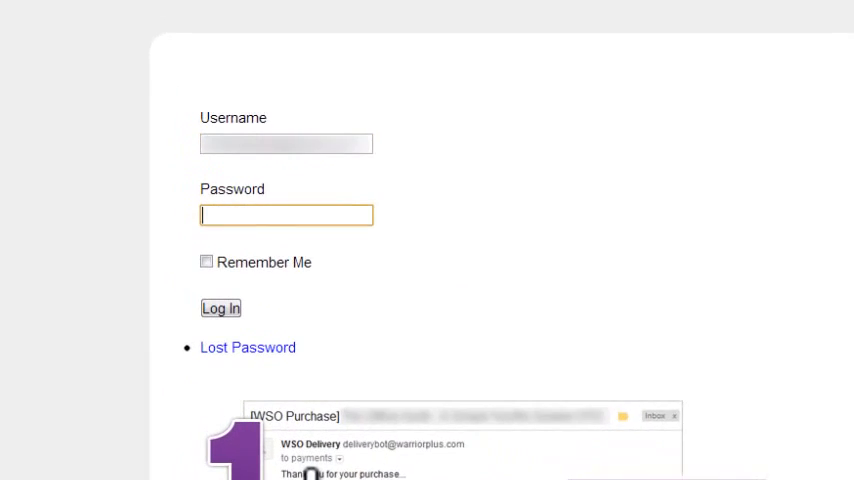
{"action": "type", "text": "password"}
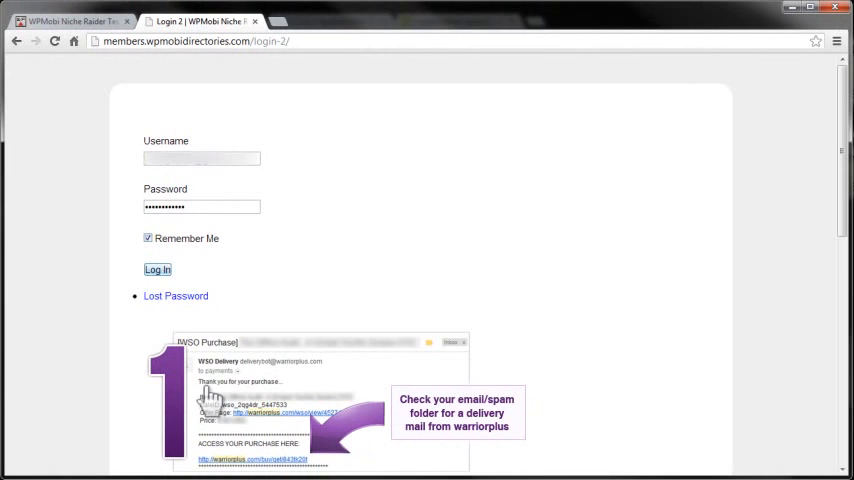
{"action": "scroll", "scroll_direction": "down", "scroll_amount": 3}
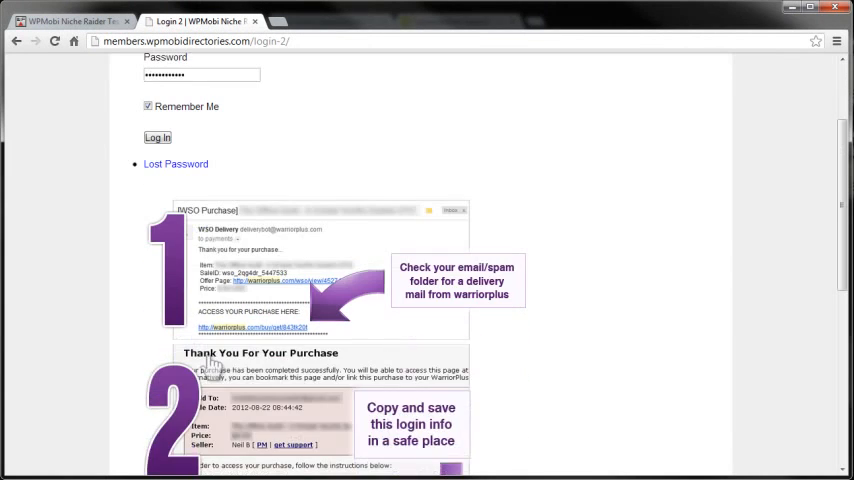
{"action": "scroll", "scroll_direction": "down", "scroll_amount": 3}
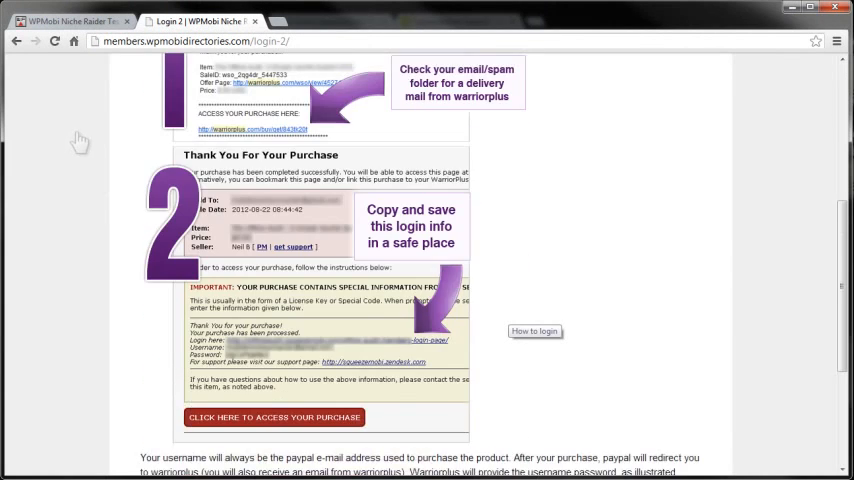
{"action": "scroll", "scroll_direction": "down", "scroll_amount": 3}
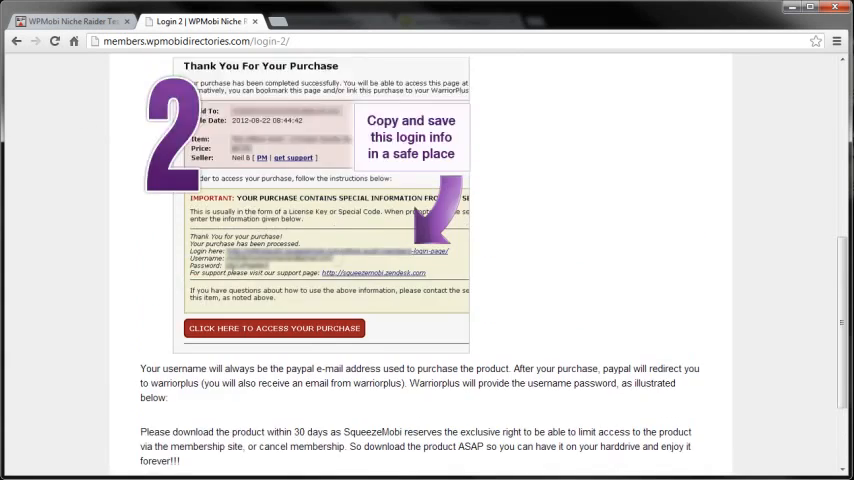
{"action": "scroll", "scroll_direction": "up", "scroll_amount": 3}
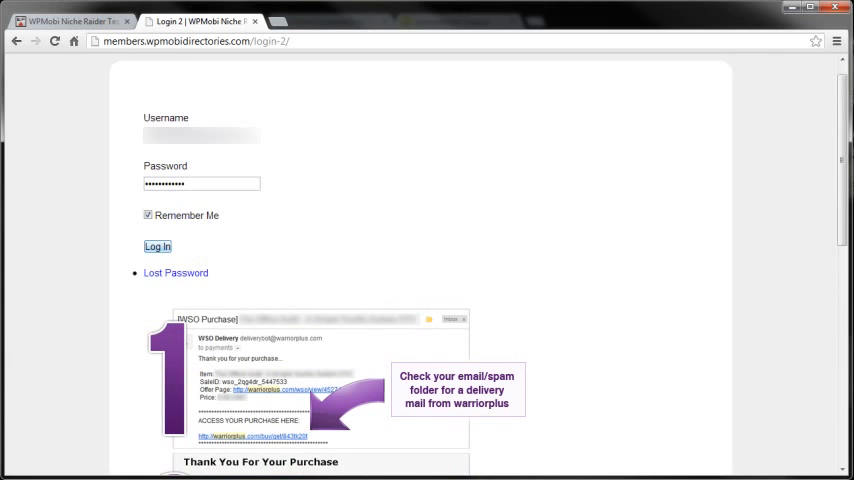
{"action": "left_click", "coordinate": [156, 246]}
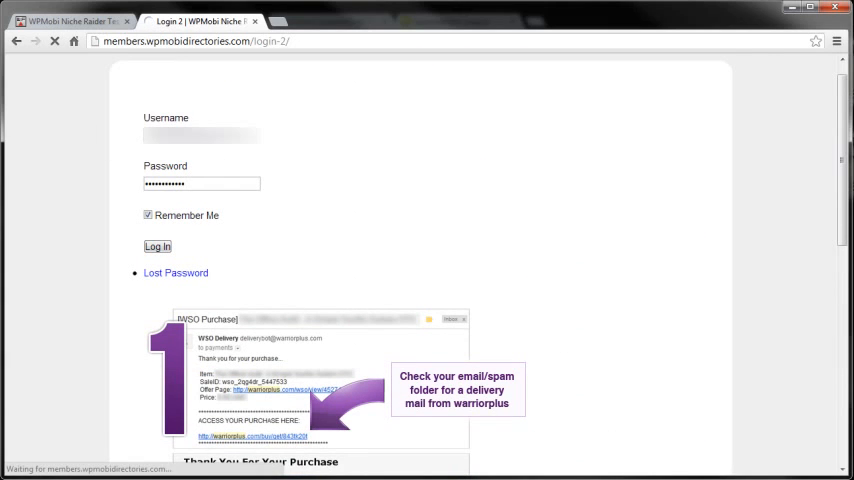
{"action": "left_click", "coordinate": [156, 246]}
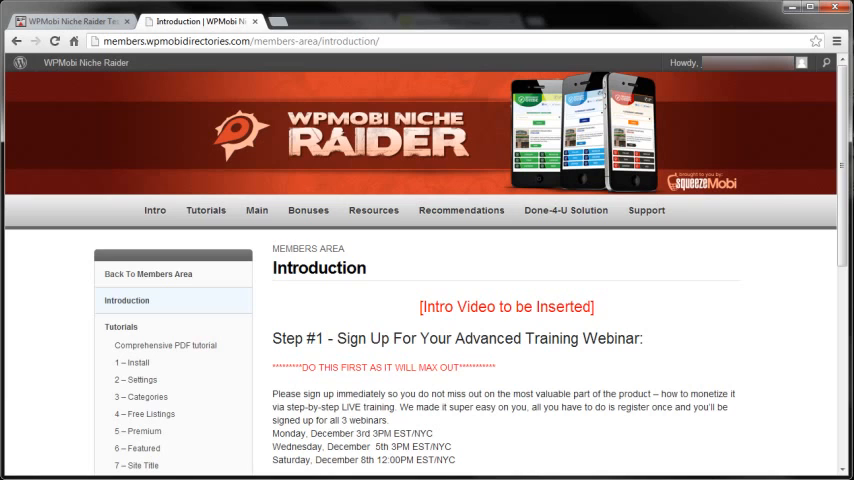
Scroll the Introduction page through Steps 1-4: webinar, inbox, downloads and review.
{"action": "scroll", "scroll_direction": "down", "scroll_amount": 3}
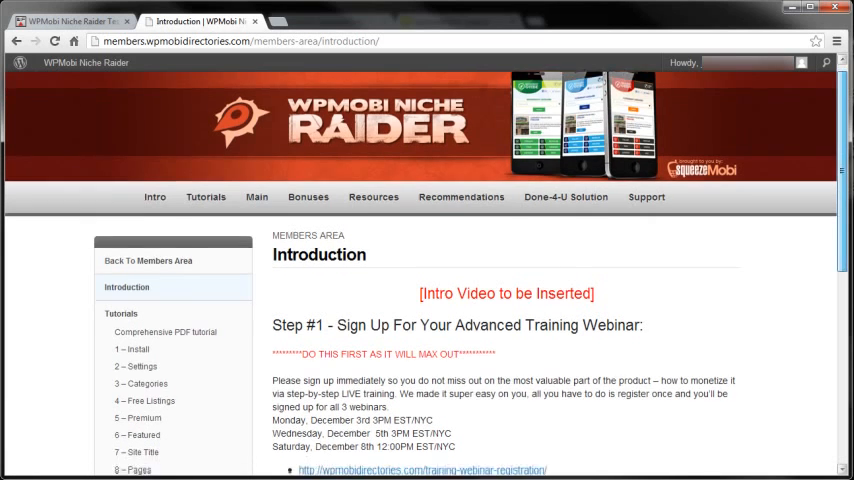
{"action": "scroll", "scroll_direction": "down", "scroll_amount": 3}
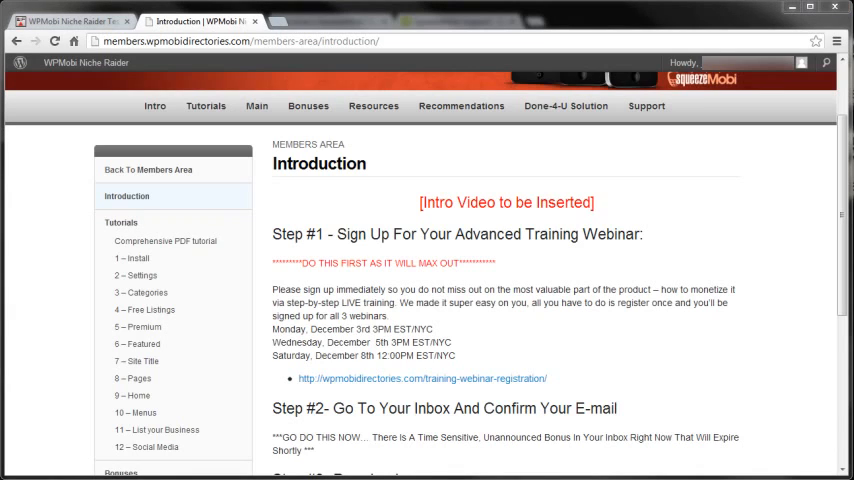
{"action": "scroll", "scroll_direction": "down", "scroll_amount": 3}
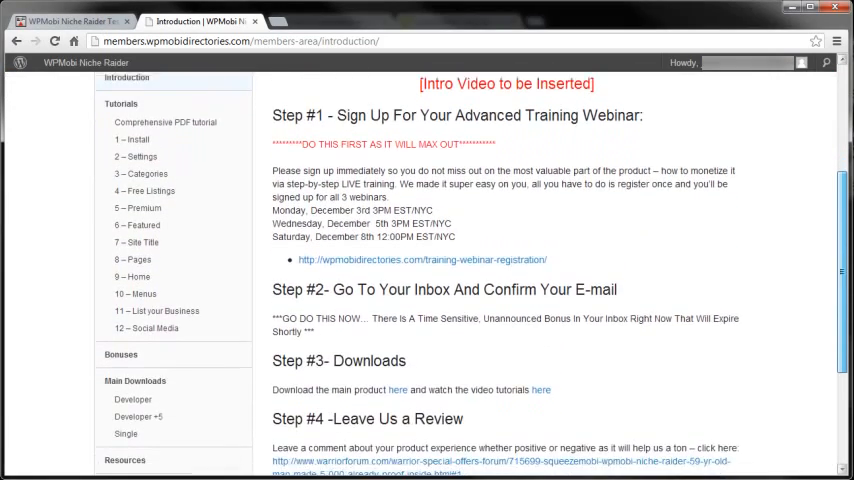
{"action": "scroll", "scroll_direction": "down", "scroll_amount": 3}
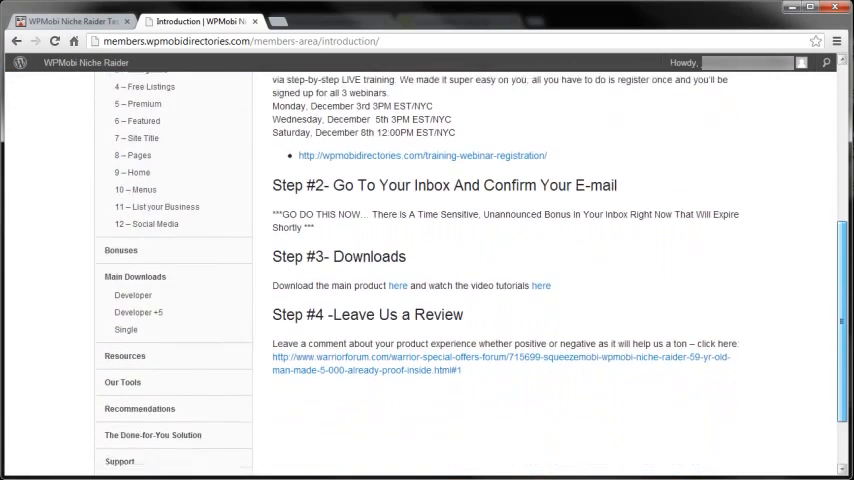
{"action": "scroll", "scroll_direction": "down", "scroll_amount": 3}
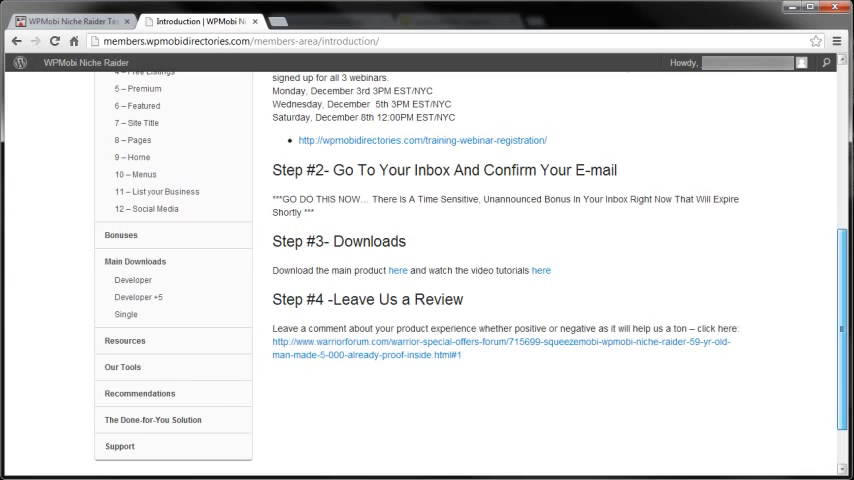